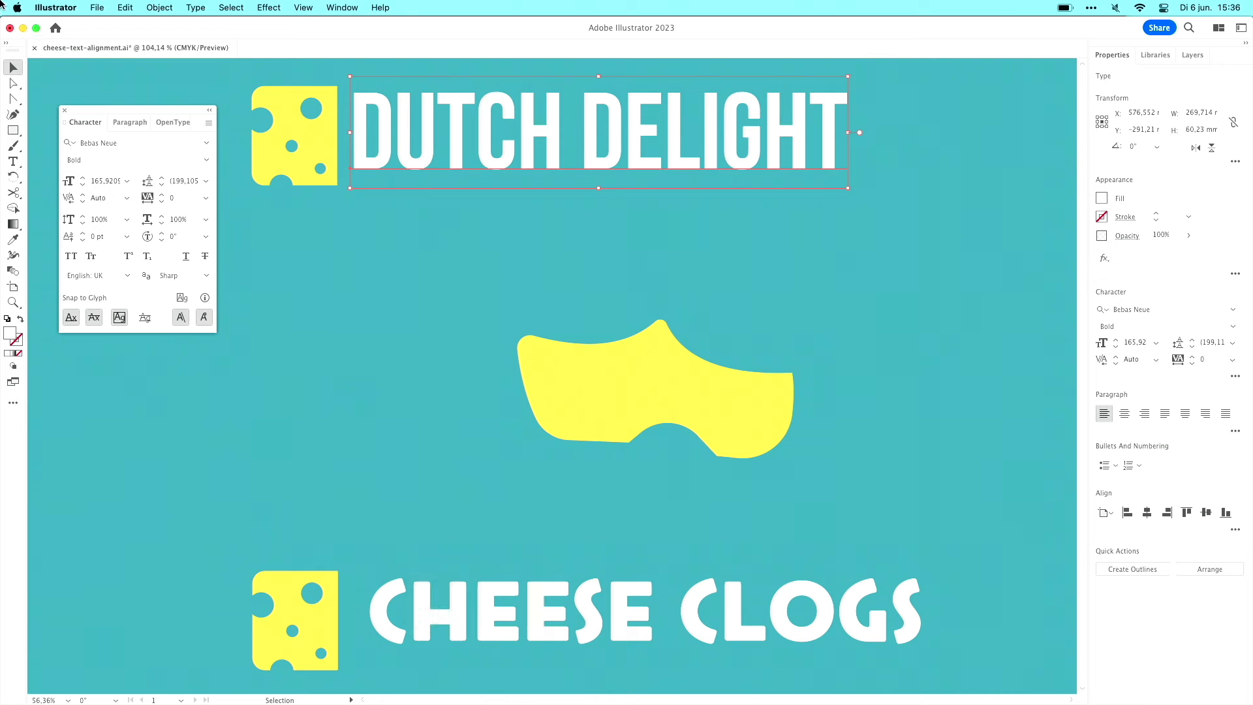
mouse_move(72, 78)
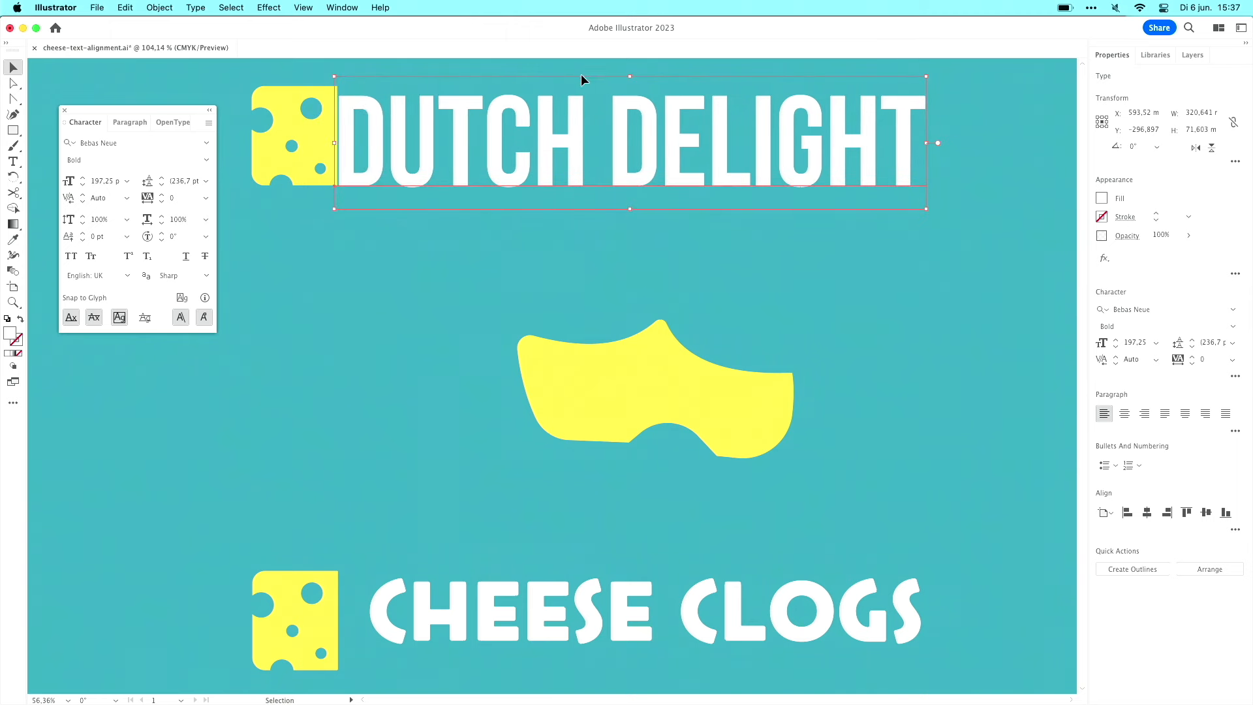
mouse_move(608, 88)
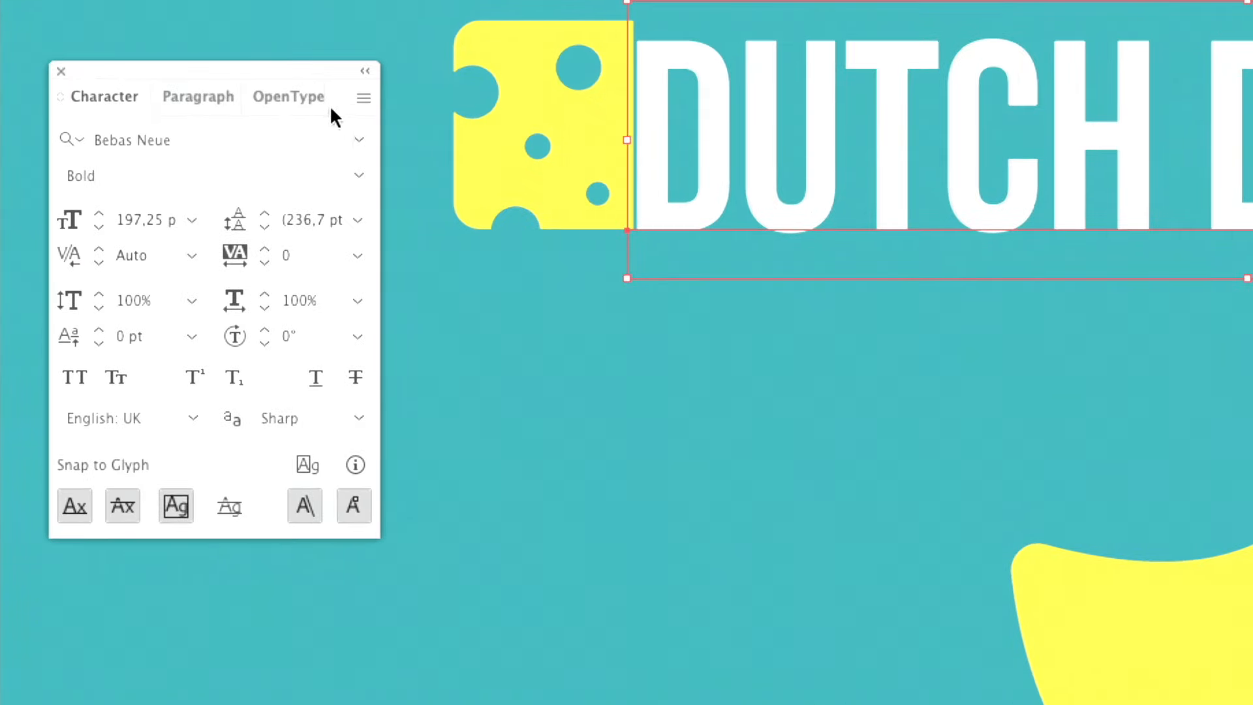
Turn on Show Font Height Options from the Character panel menu.
left_click(362, 98)
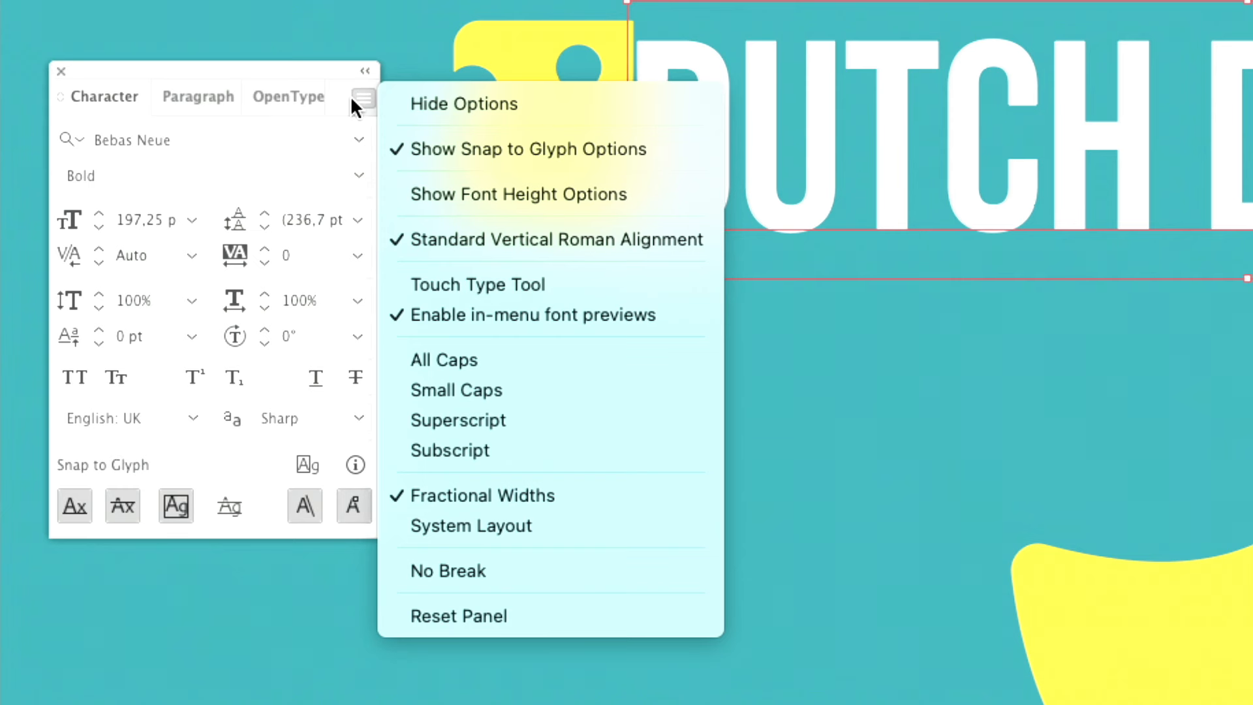
mouse_move(427, 194)
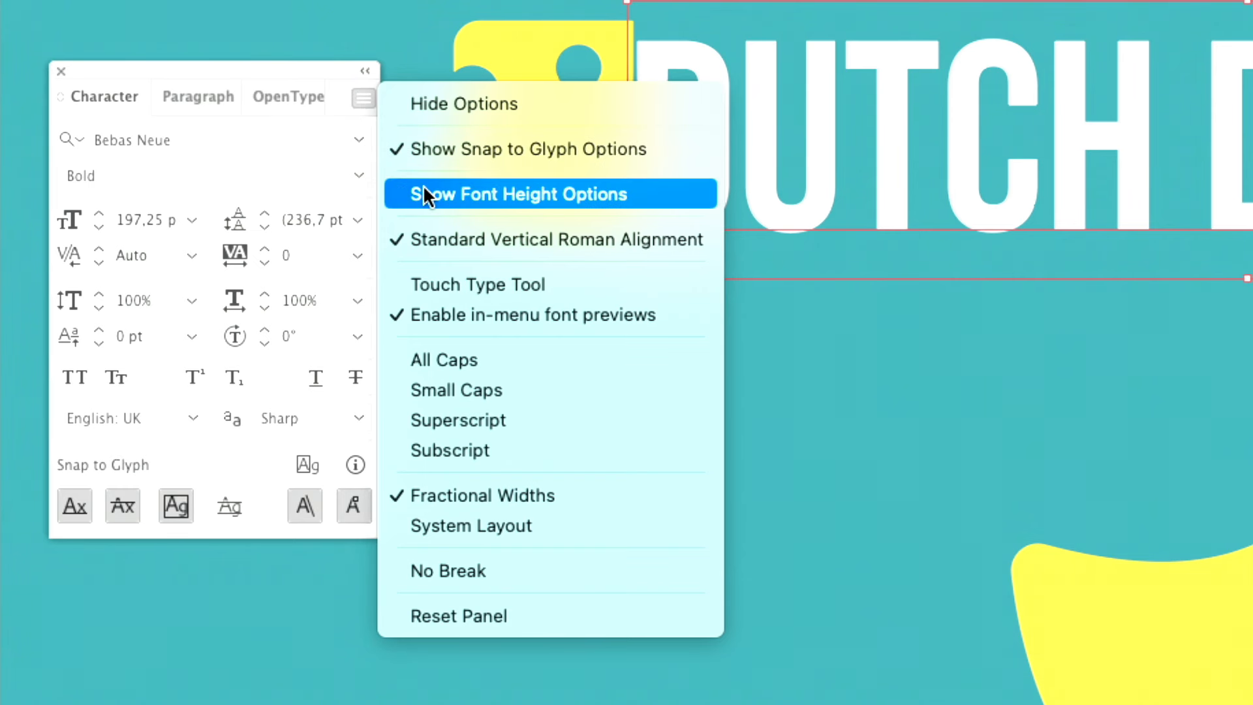
left_click(521, 193)
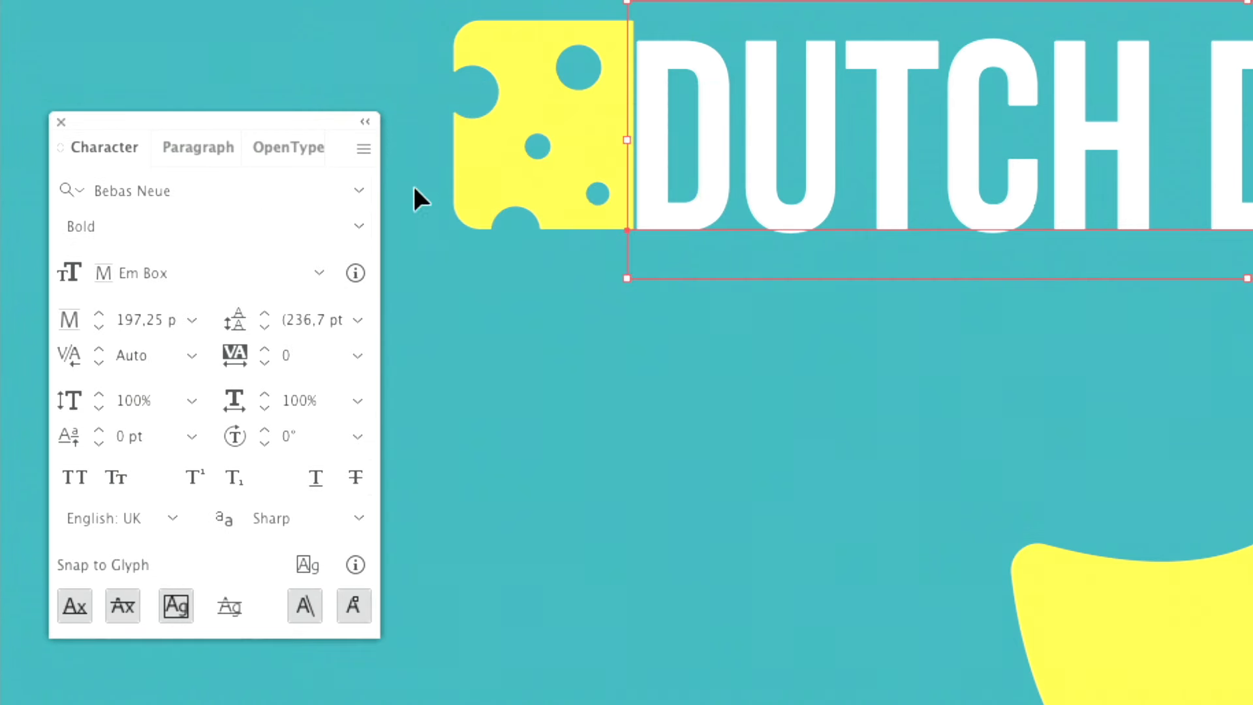
mouse_move(146, 290)
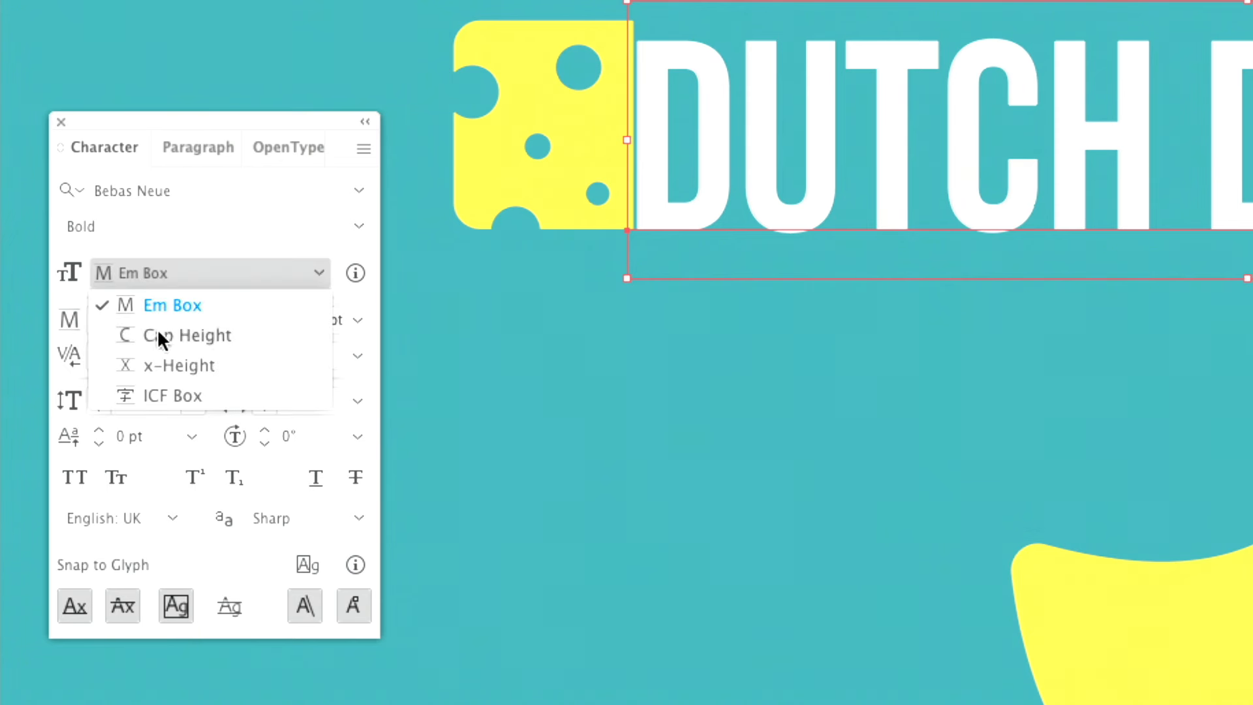
Switch the font height reference from Em Box to x-Height.
left_click(179, 365)
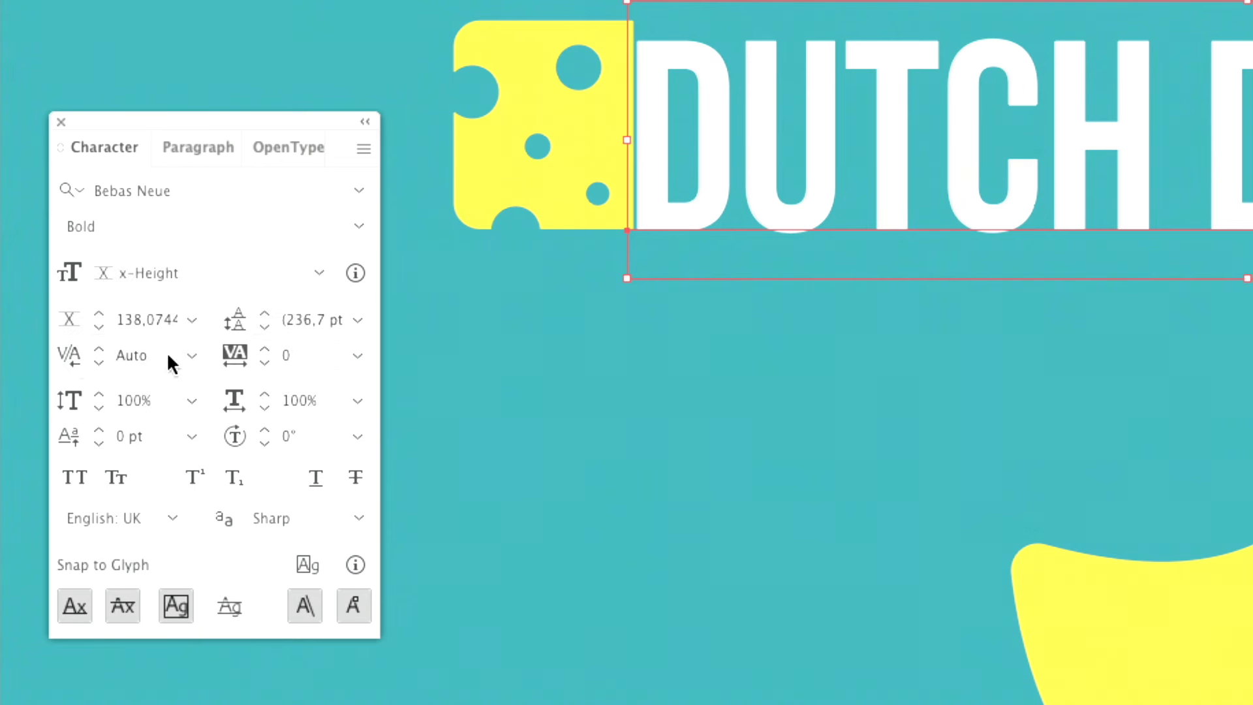
mouse_move(168, 359)
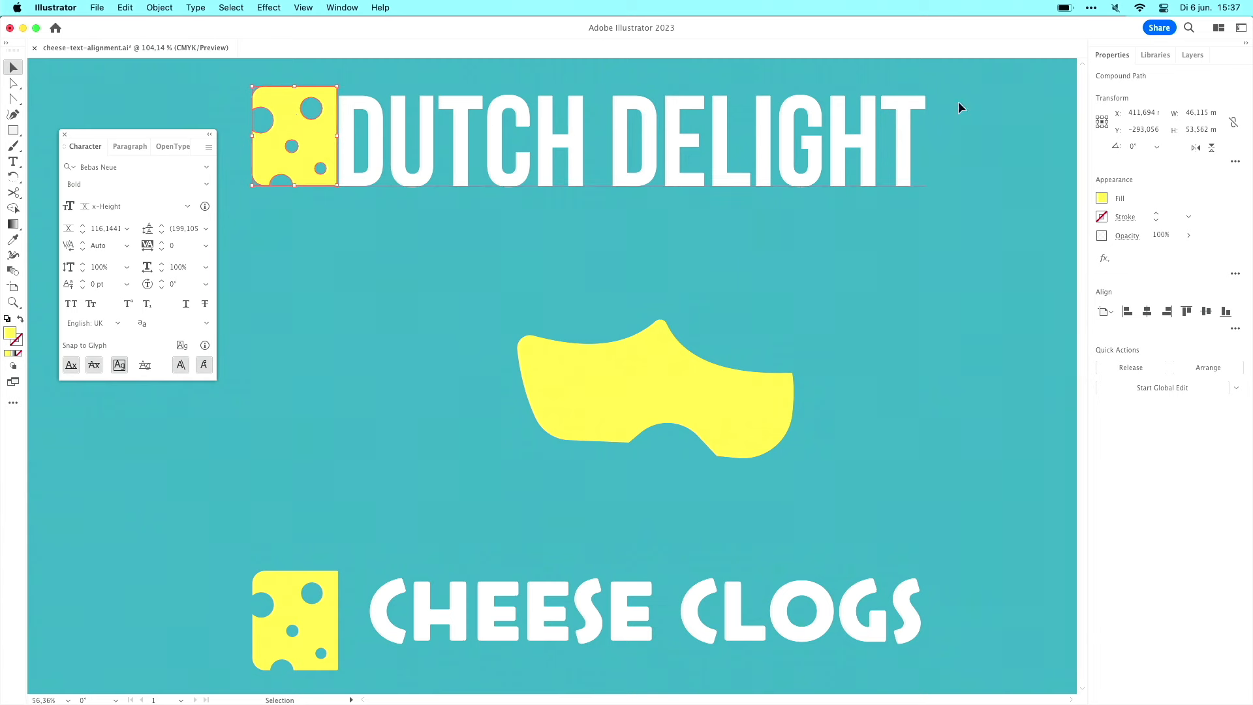
Set DUTCH DELIGHT's x-height size to 151.83 pt and nudge it right of the icon.
left_click(1199, 129)
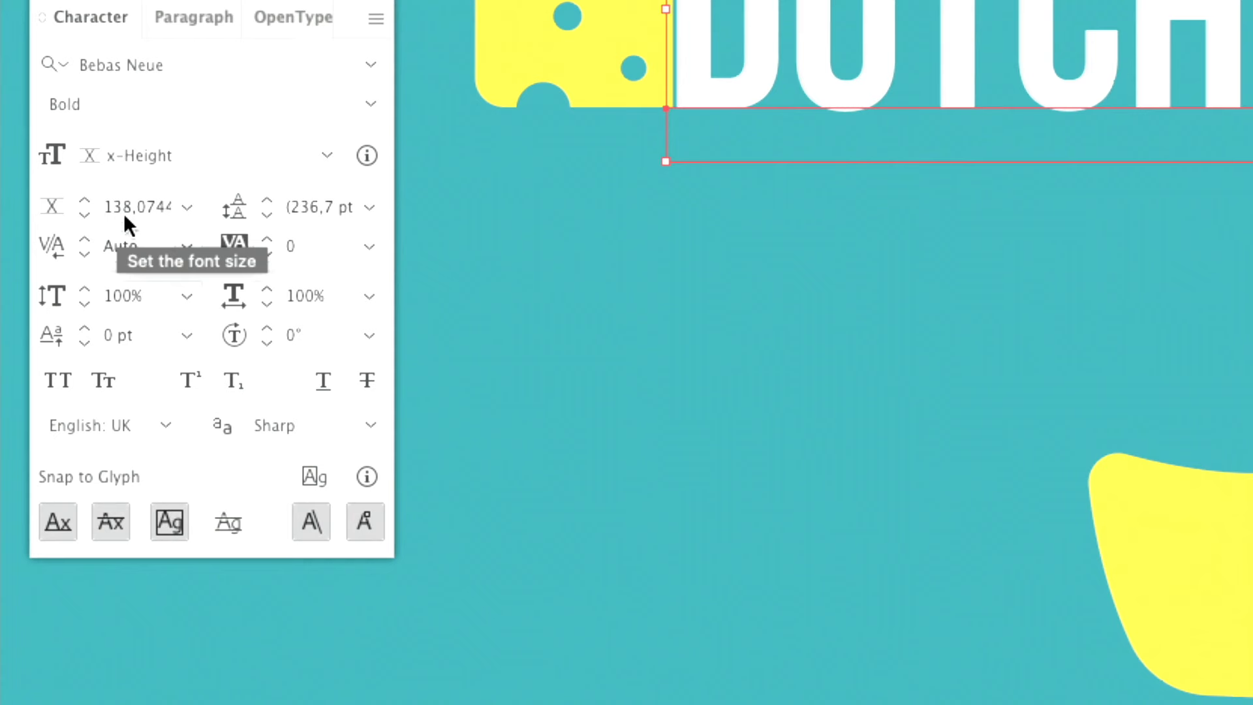
left_click(128, 206)
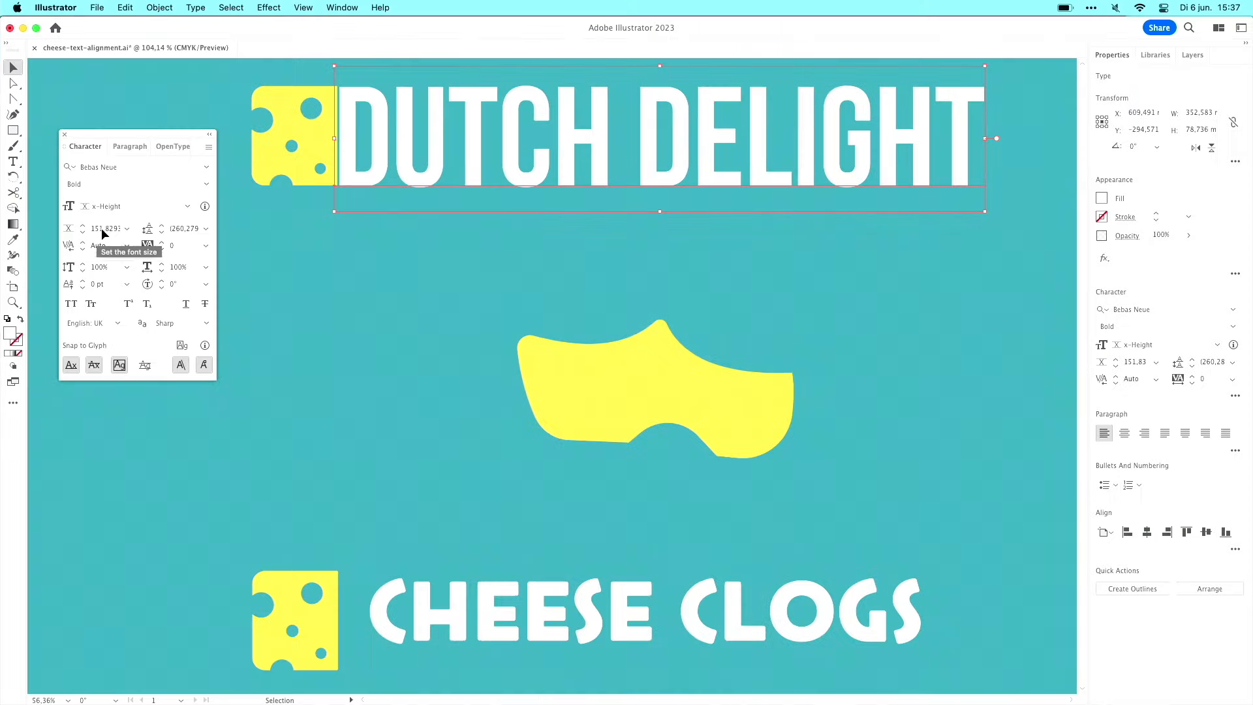
mouse_move(349, 143)
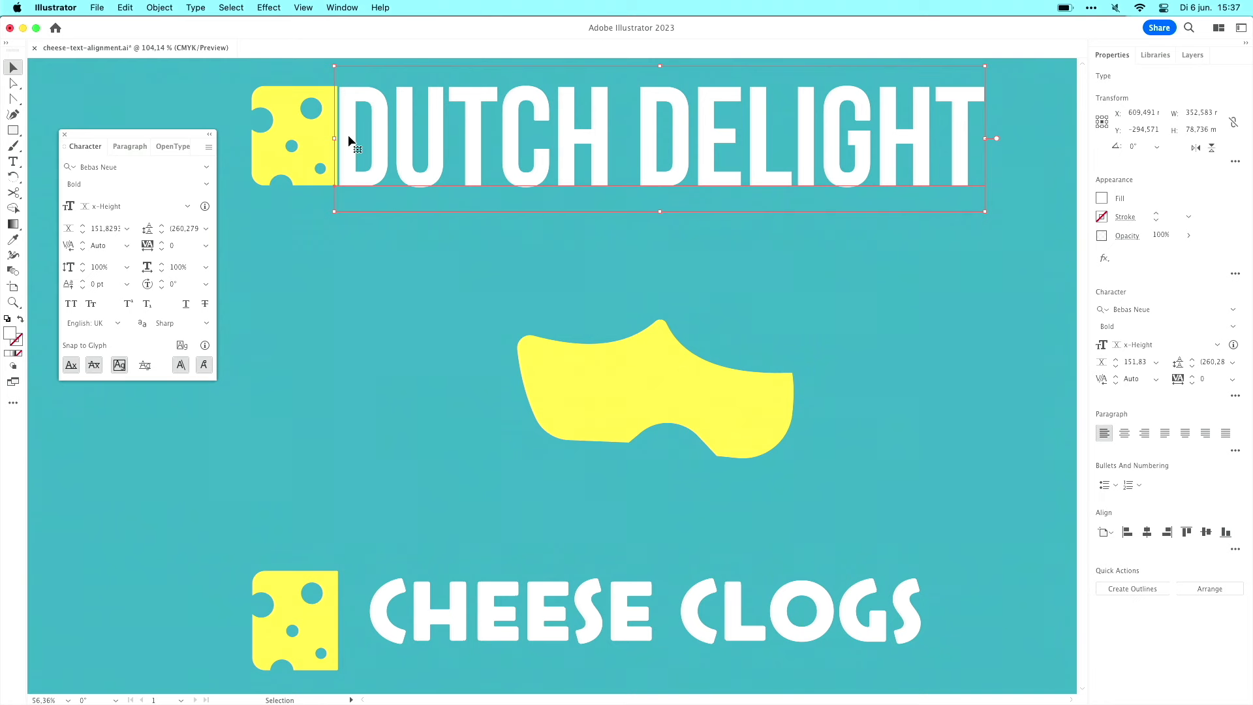
left_click_drag(348, 140, 358, 140)
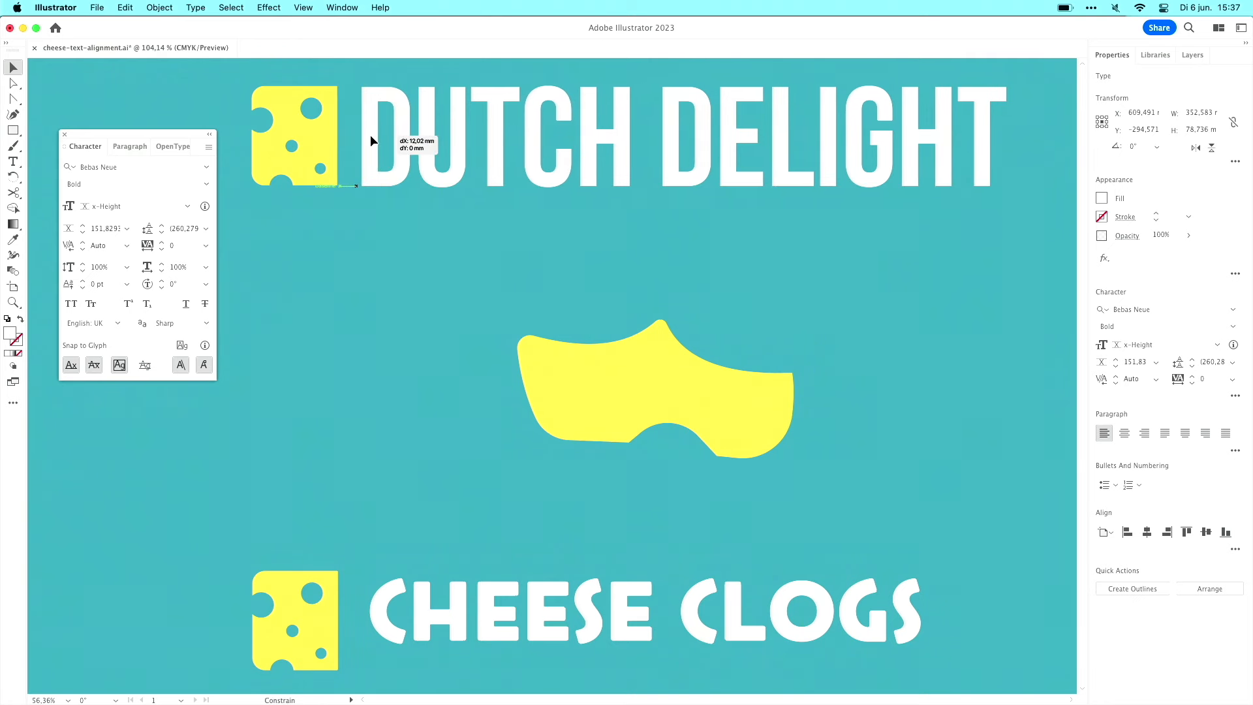
left_click(528, 139)
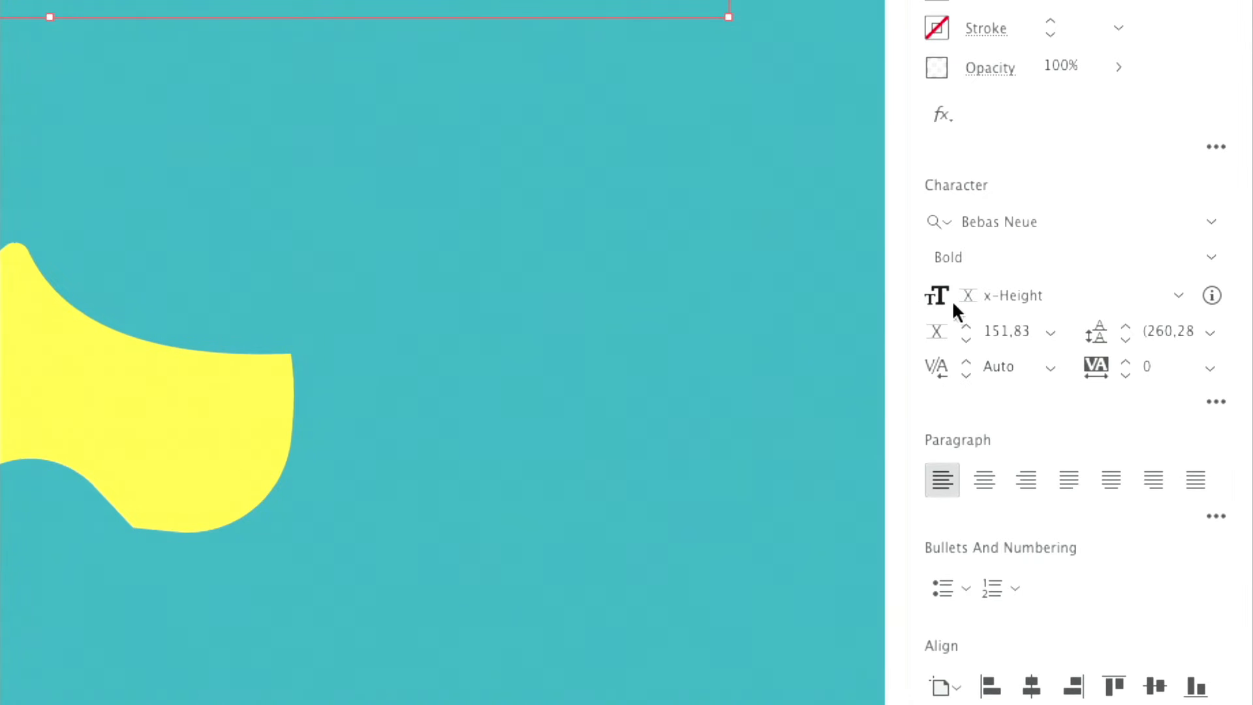
mouse_move(990, 316)
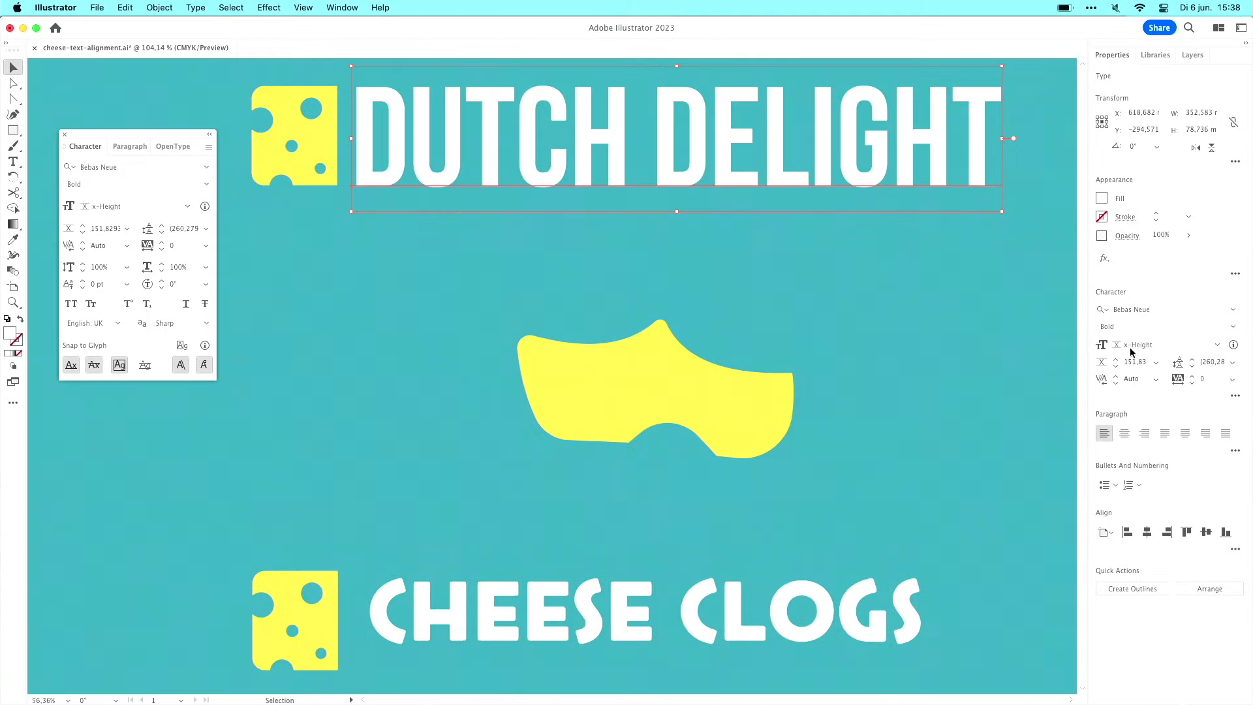
scroll("down", 3)
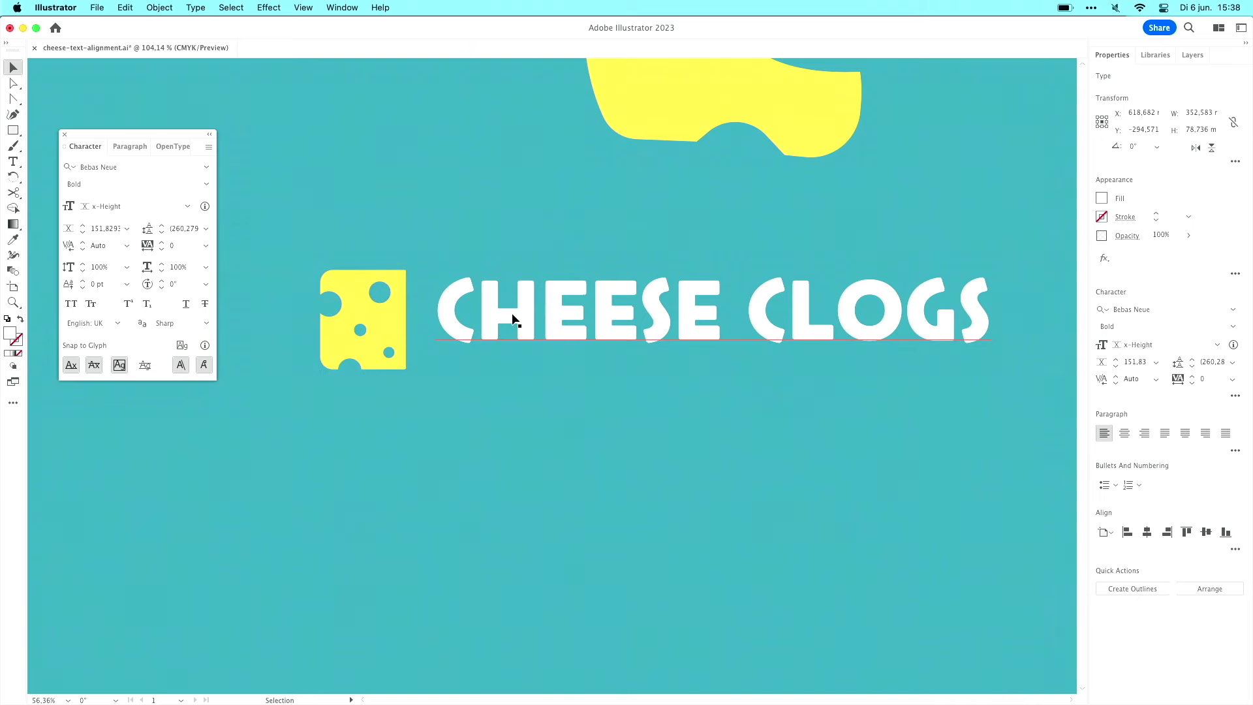
Right-click near the CHEESE CLOGS line and its cheese icon.
right_click(511, 320)
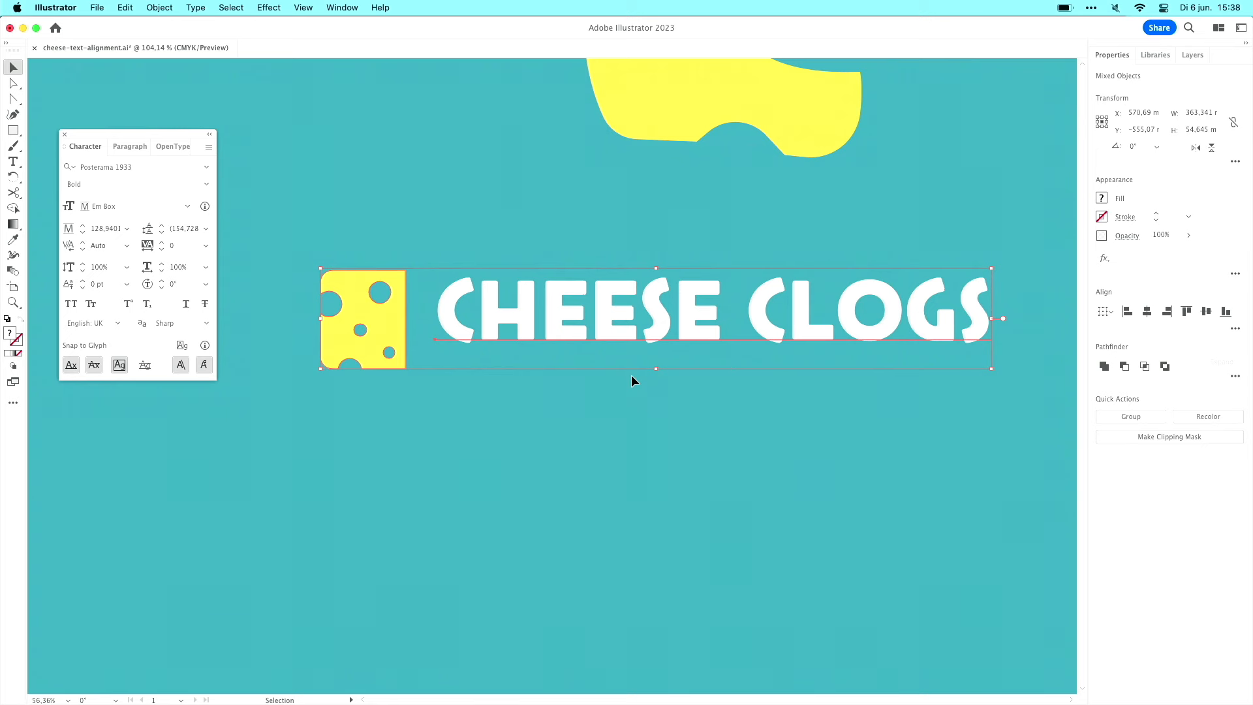
mouse_move(1140, 400)
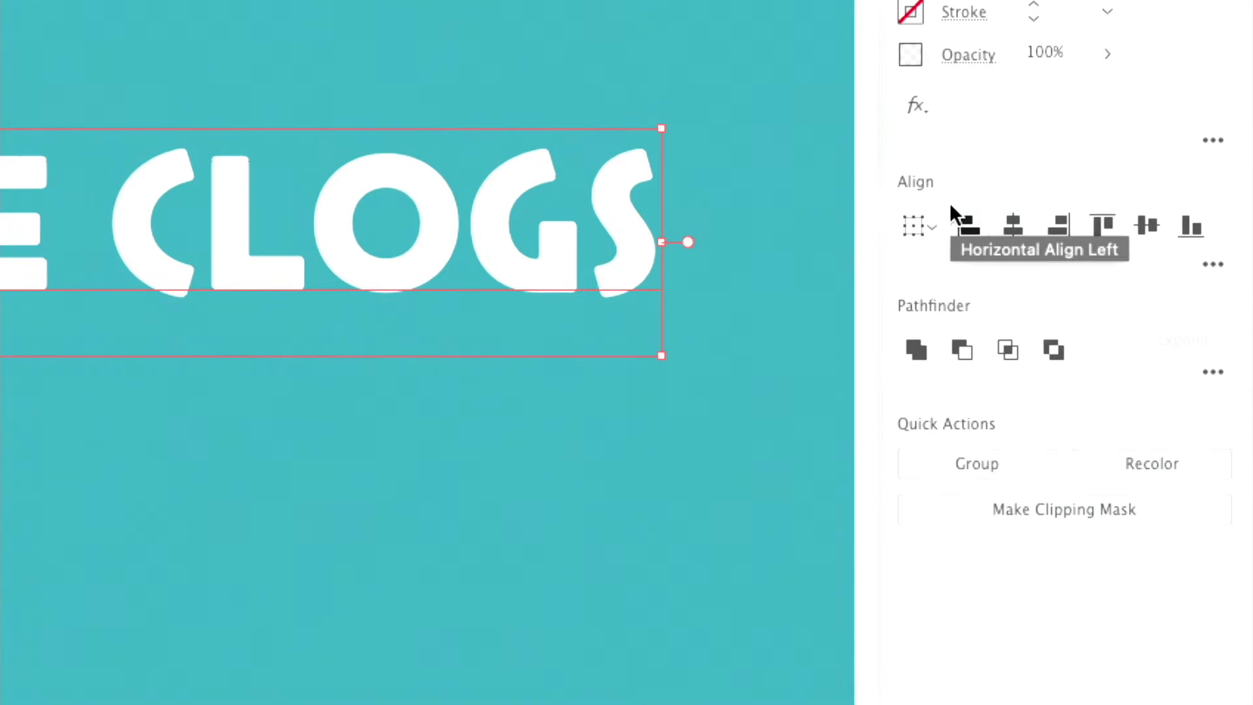
mouse_move(1218, 275)
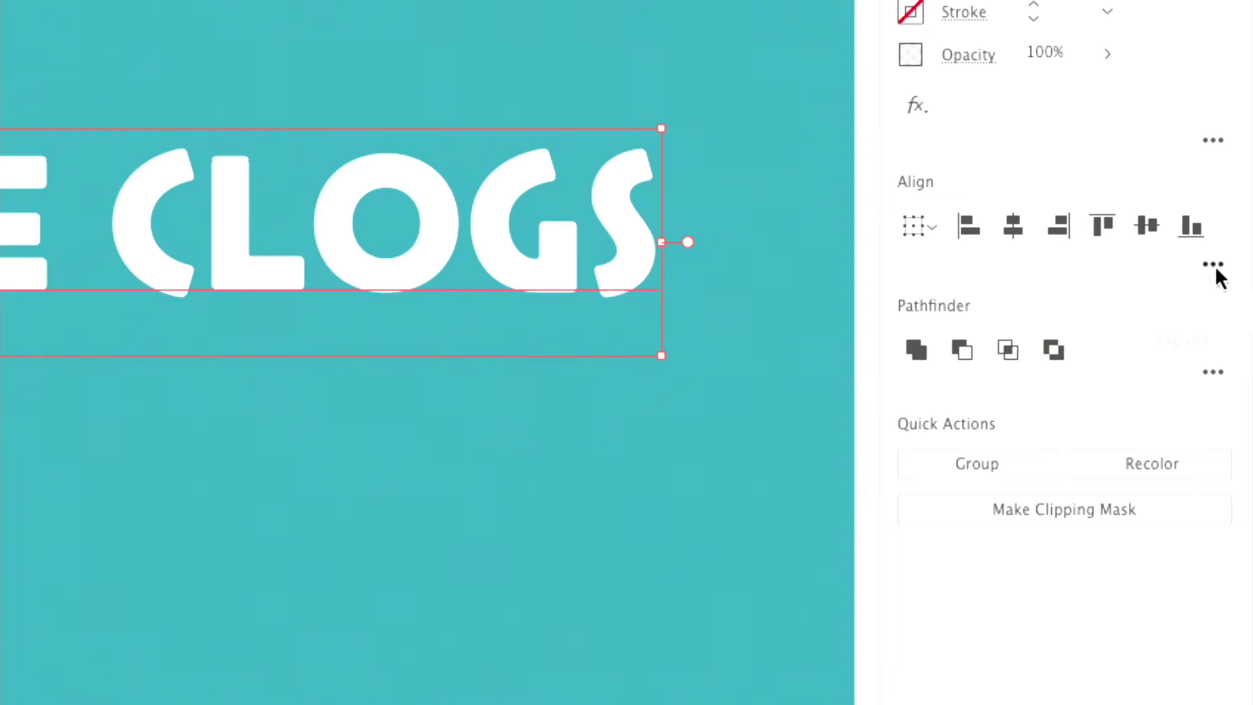
Open the Align More Options menu to align to glyph bounds for point text.
left_click(1212, 263)
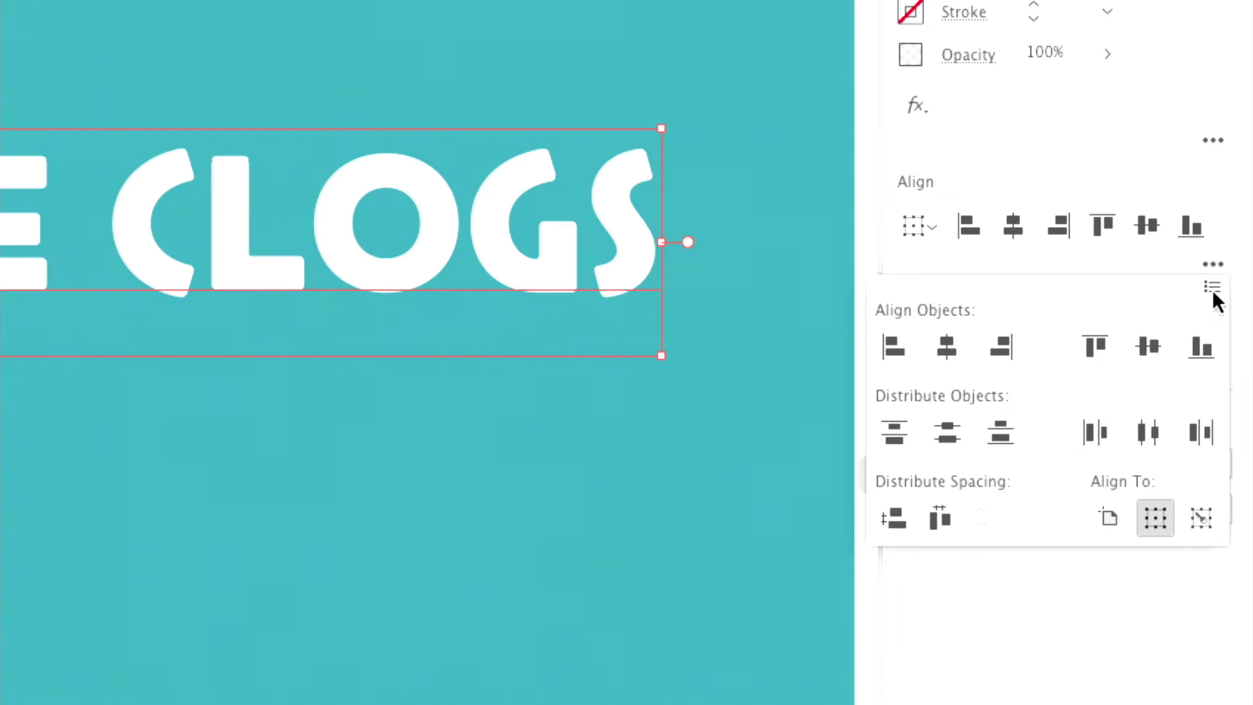
left_click(1211, 287)
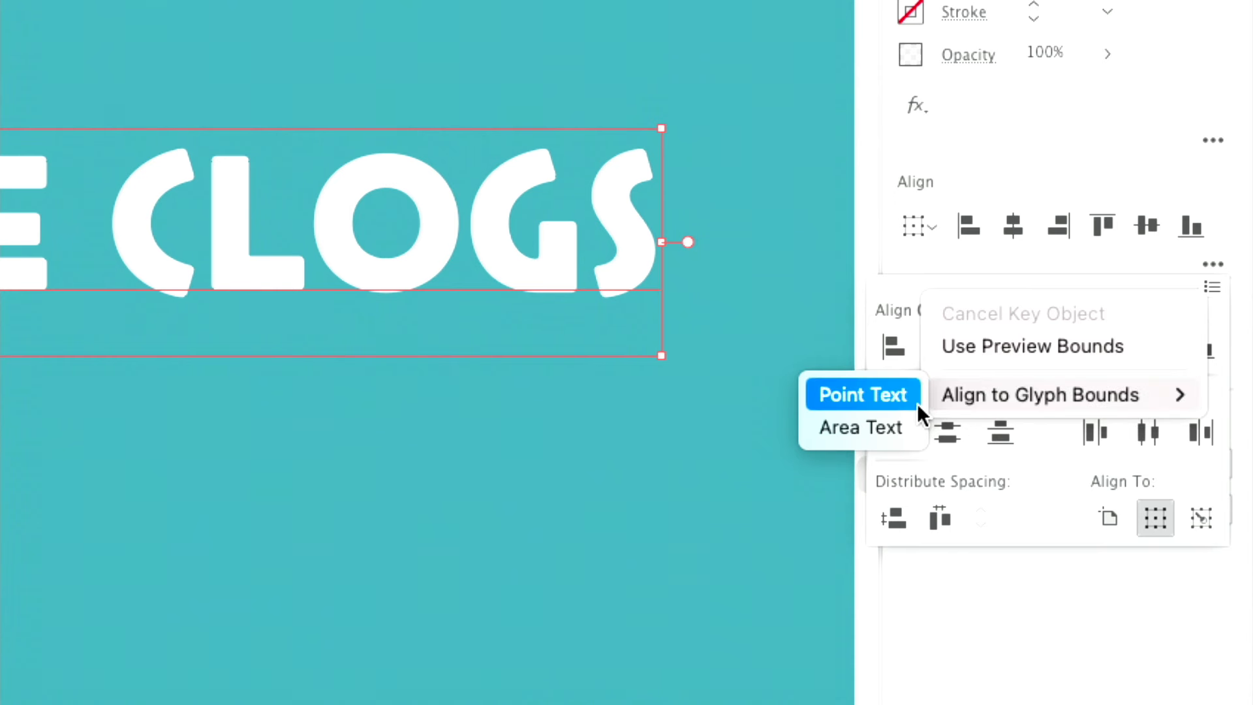
mouse_move(907, 404)
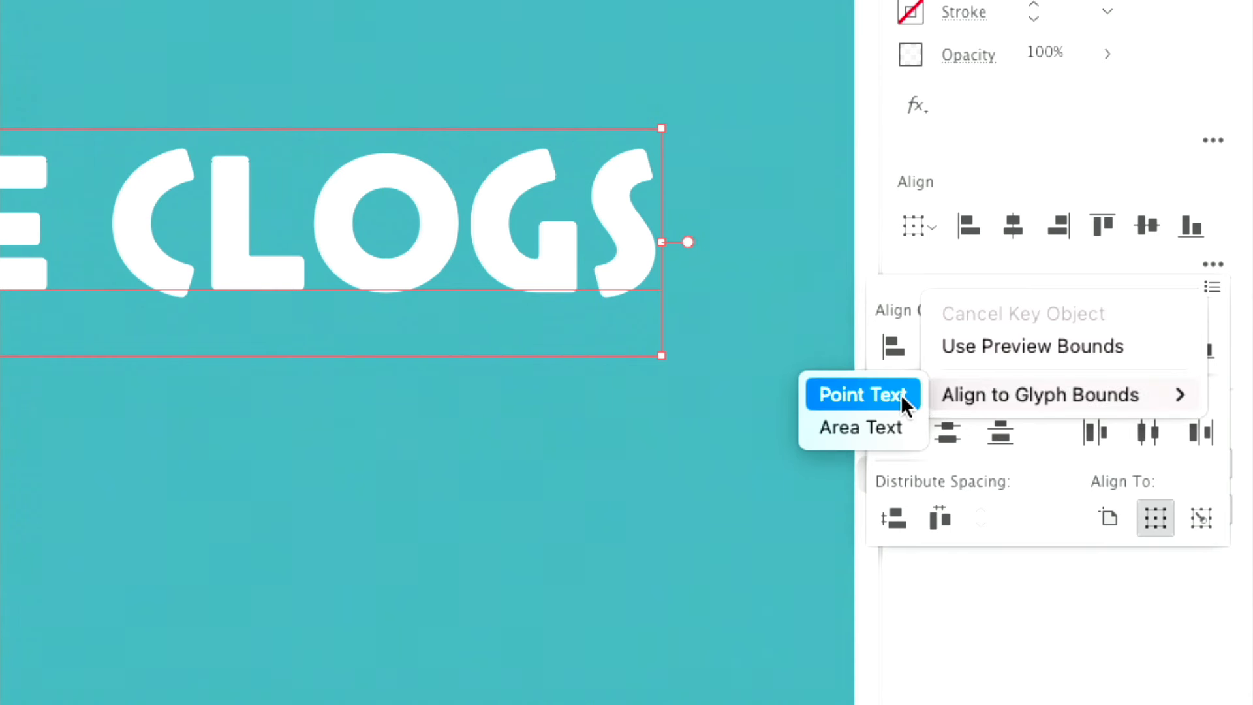
mouse_move(904, 404)
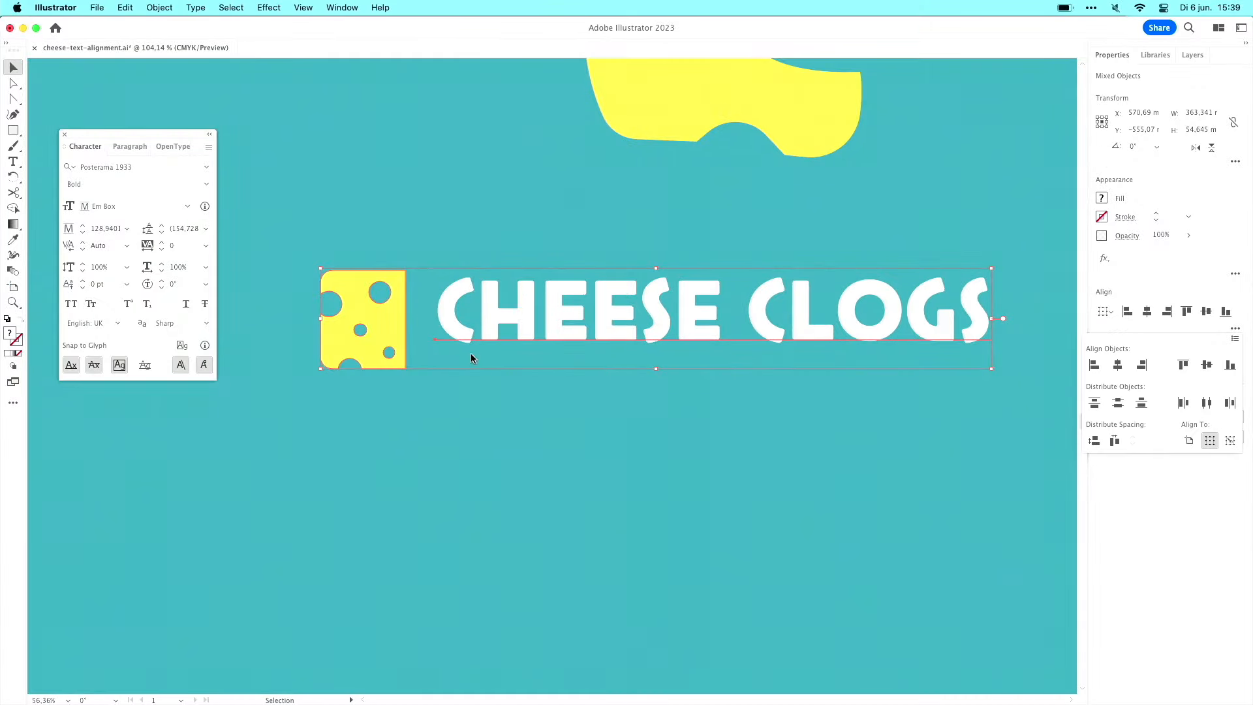
mouse_move(1135, 388)
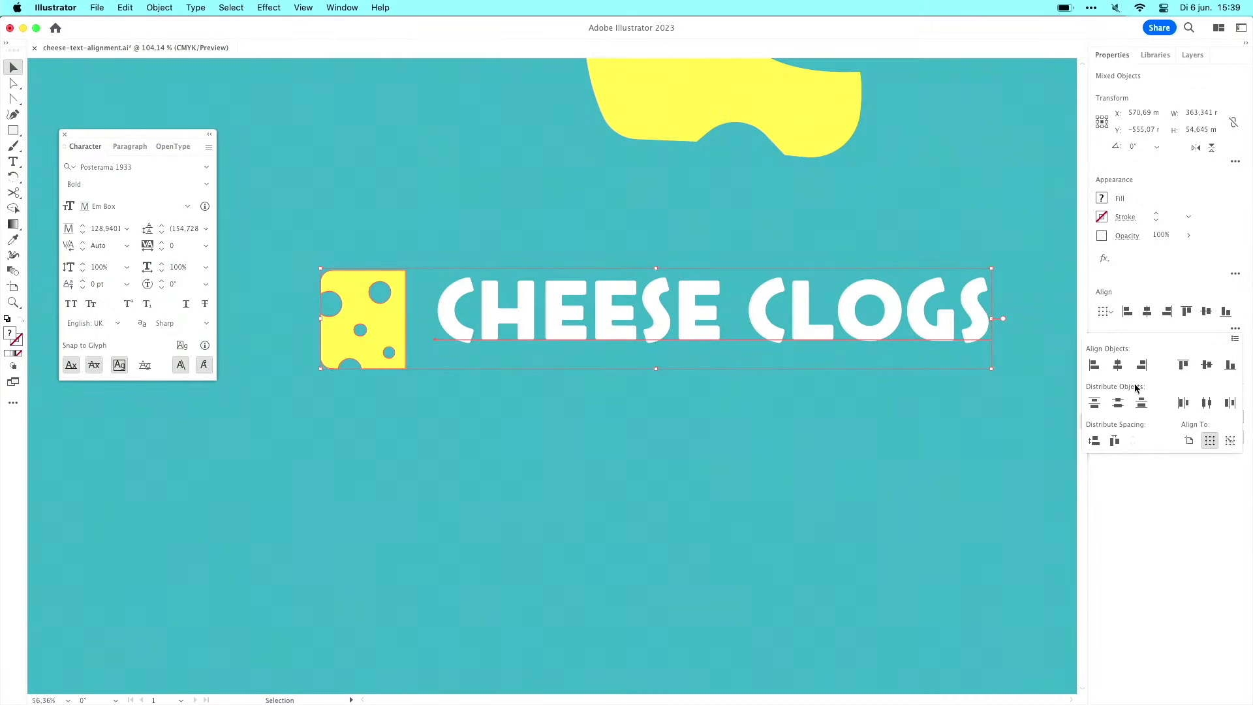